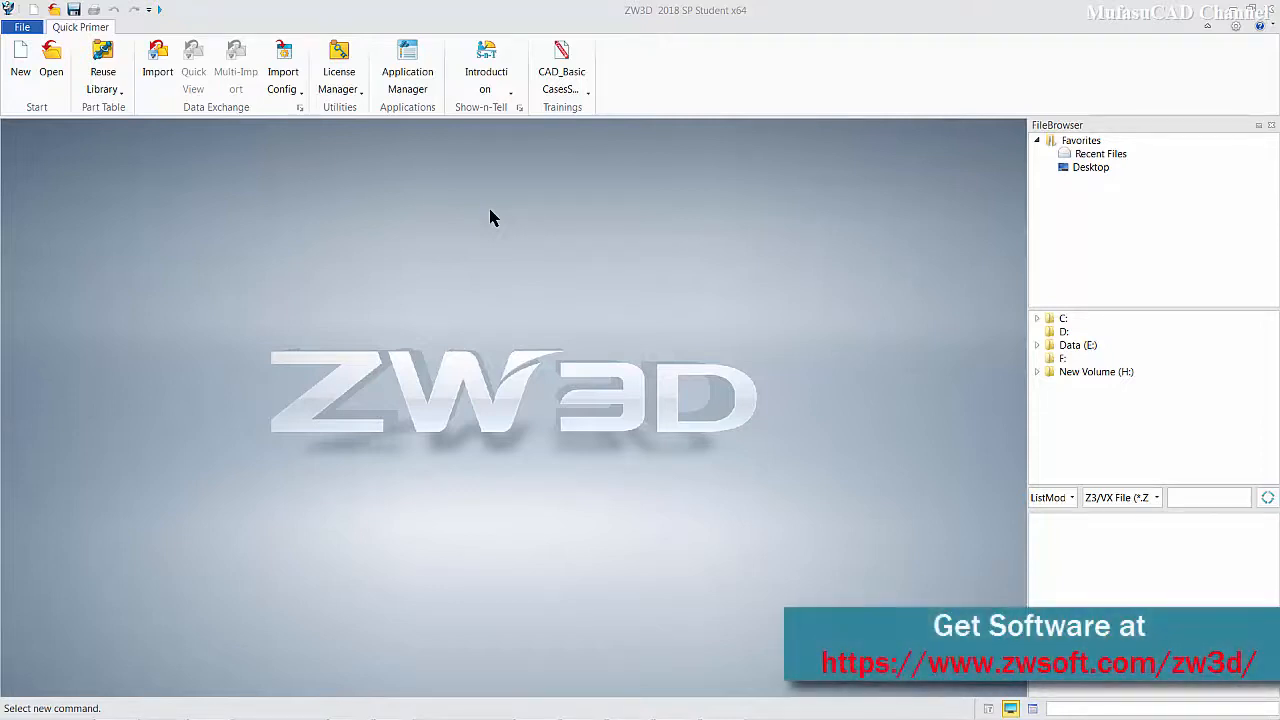
pyautogui.moveTo(576, 238)
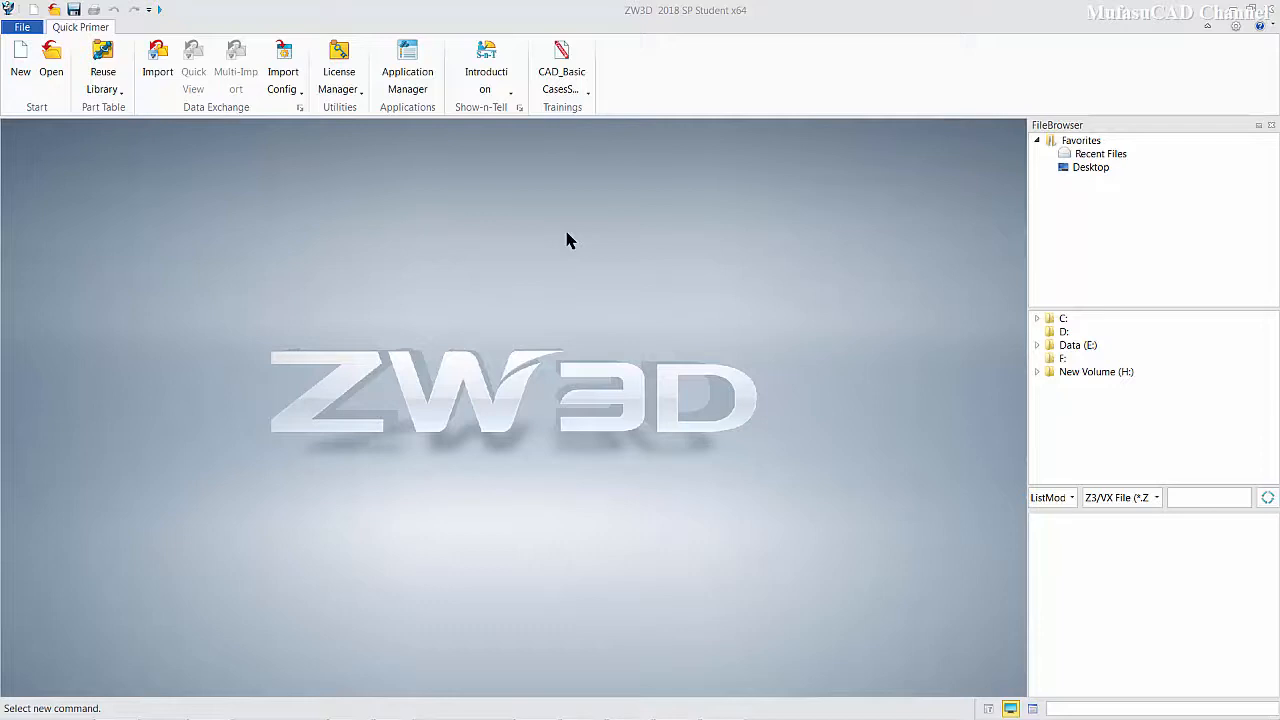
pyautogui.moveTo(362, 246)
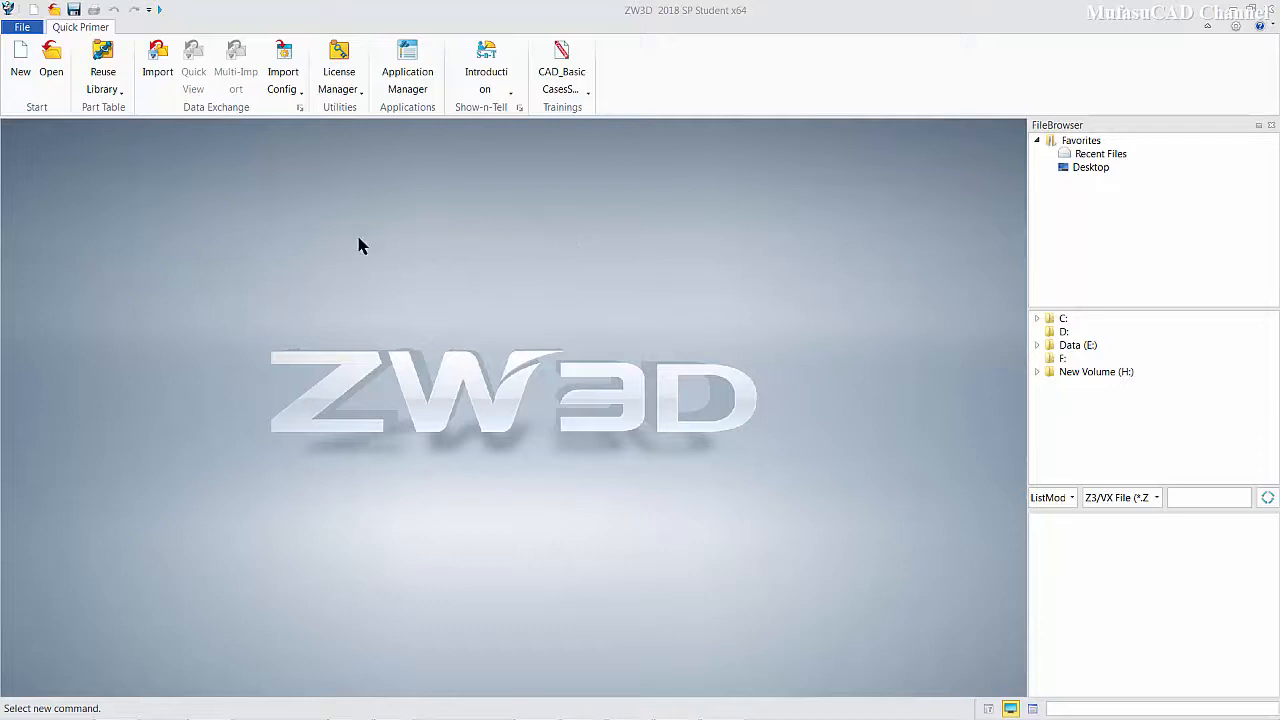
# Step: Start a new file and choose Part/Assembly type, keeping the name Part001.Z3
pyautogui.click(20, 60)
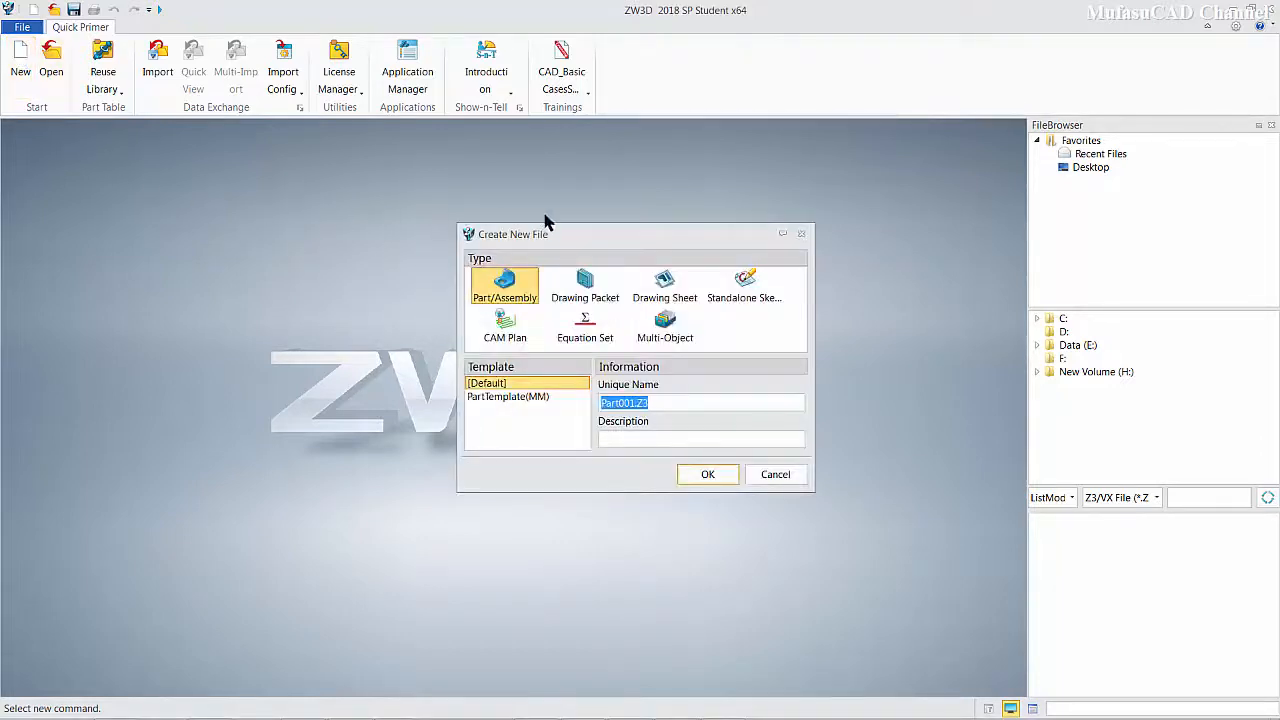
pyautogui.click(504, 288)
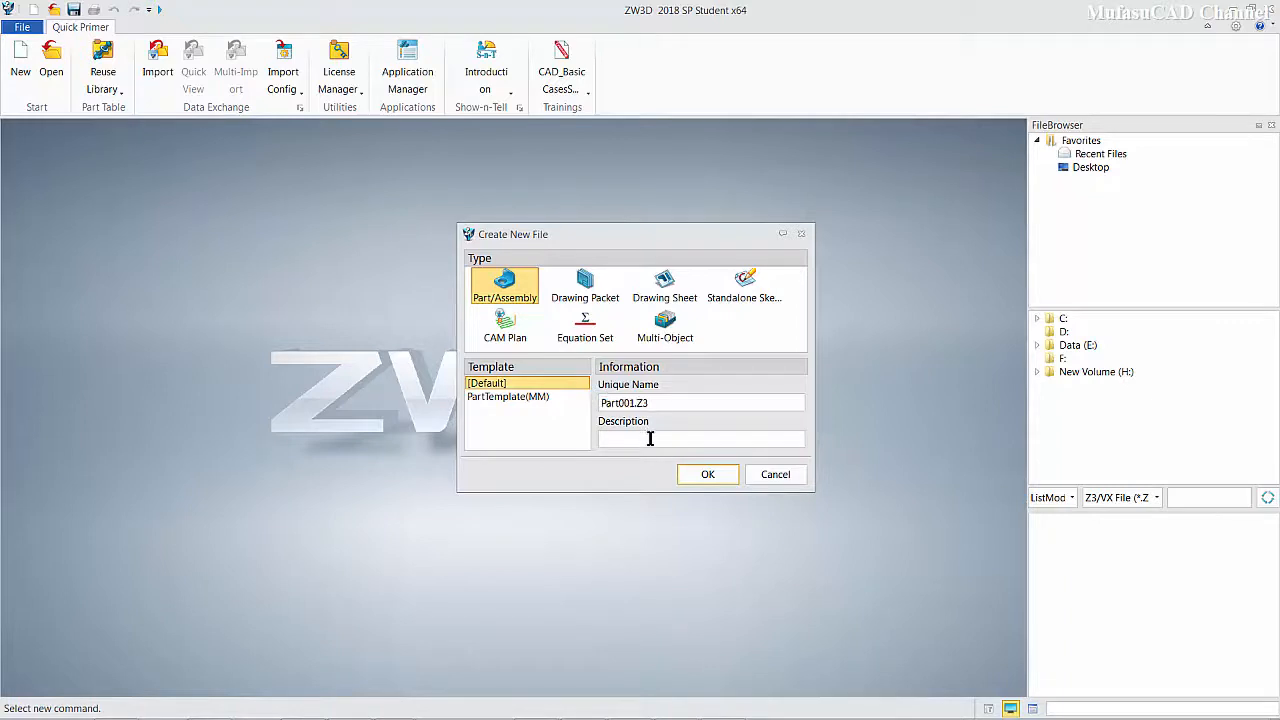
# Step: Create the empty part Part001.Z3 and land in the Shape modelling tools
pyautogui.click(708, 474)
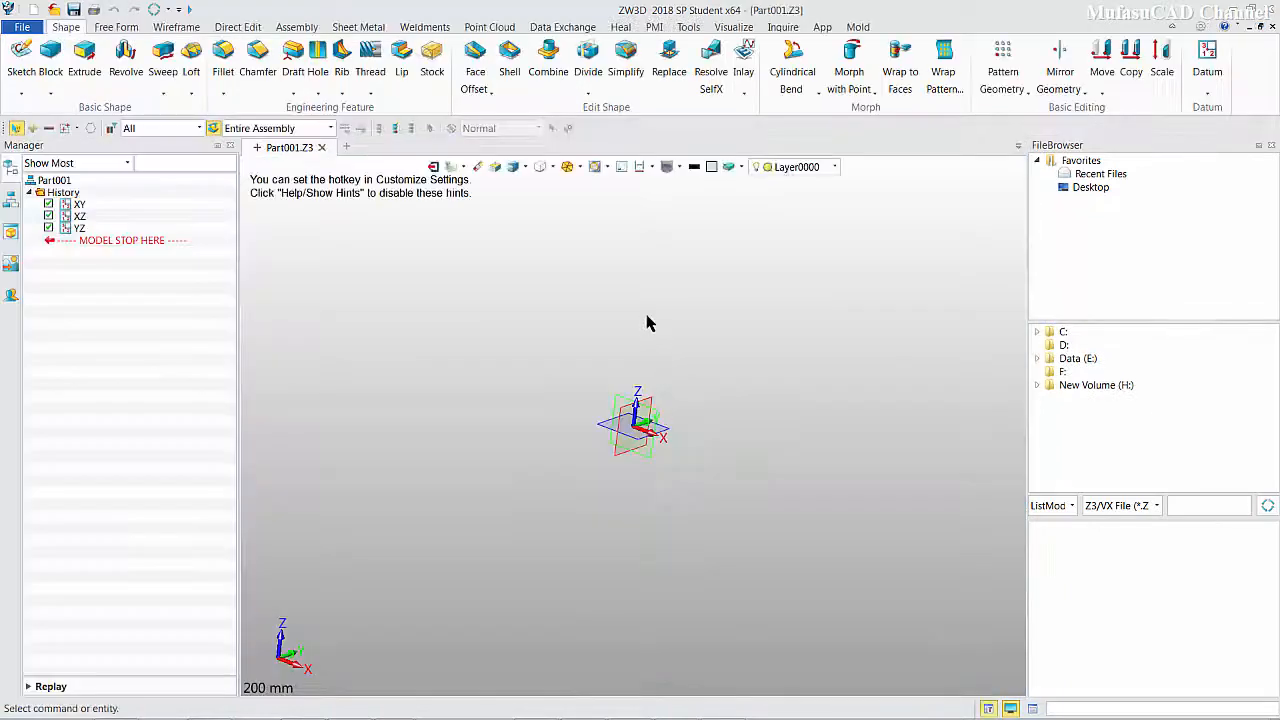
pyautogui.moveTo(668, 280)
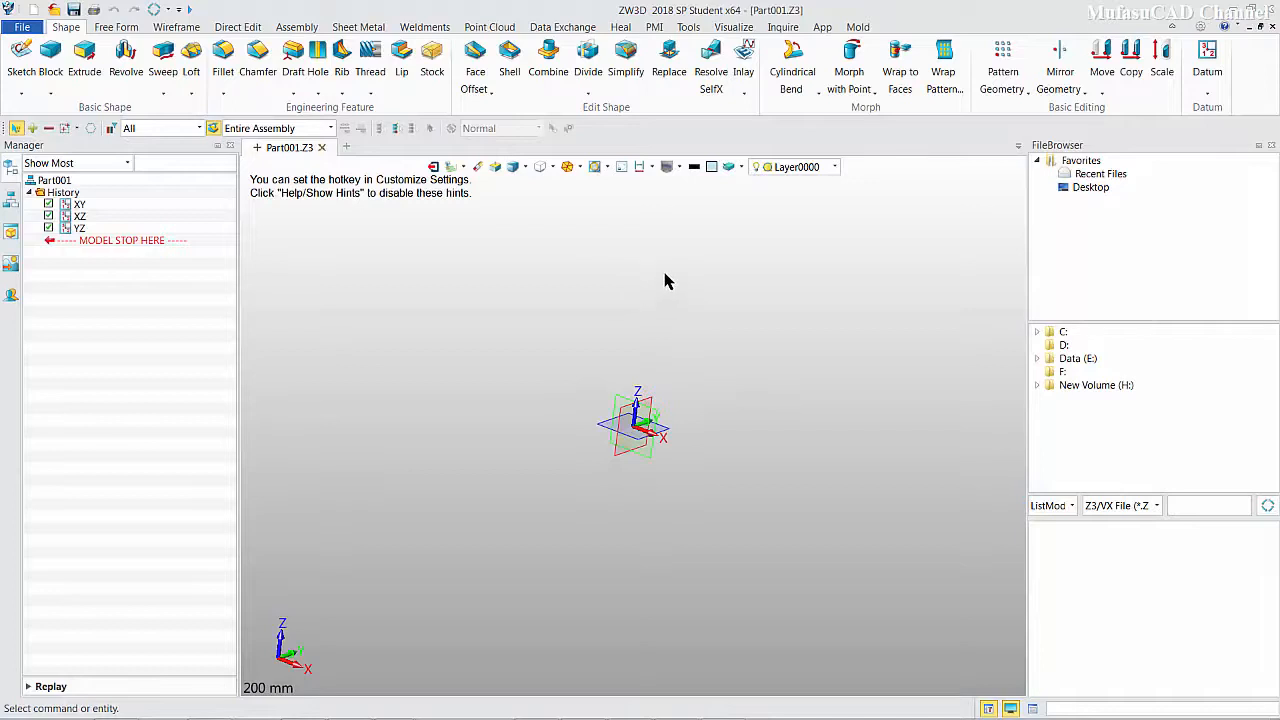
pyautogui.moveTo(640, 302)
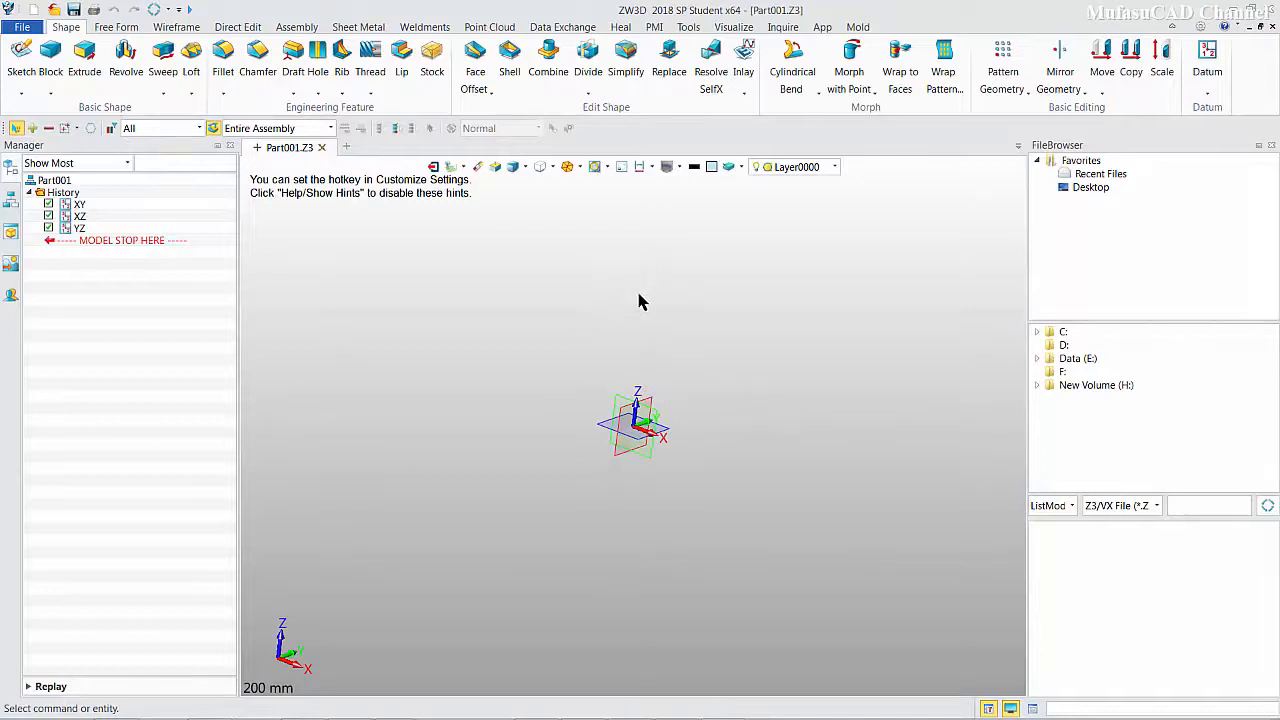
pyautogui.moveTo(602, 304)
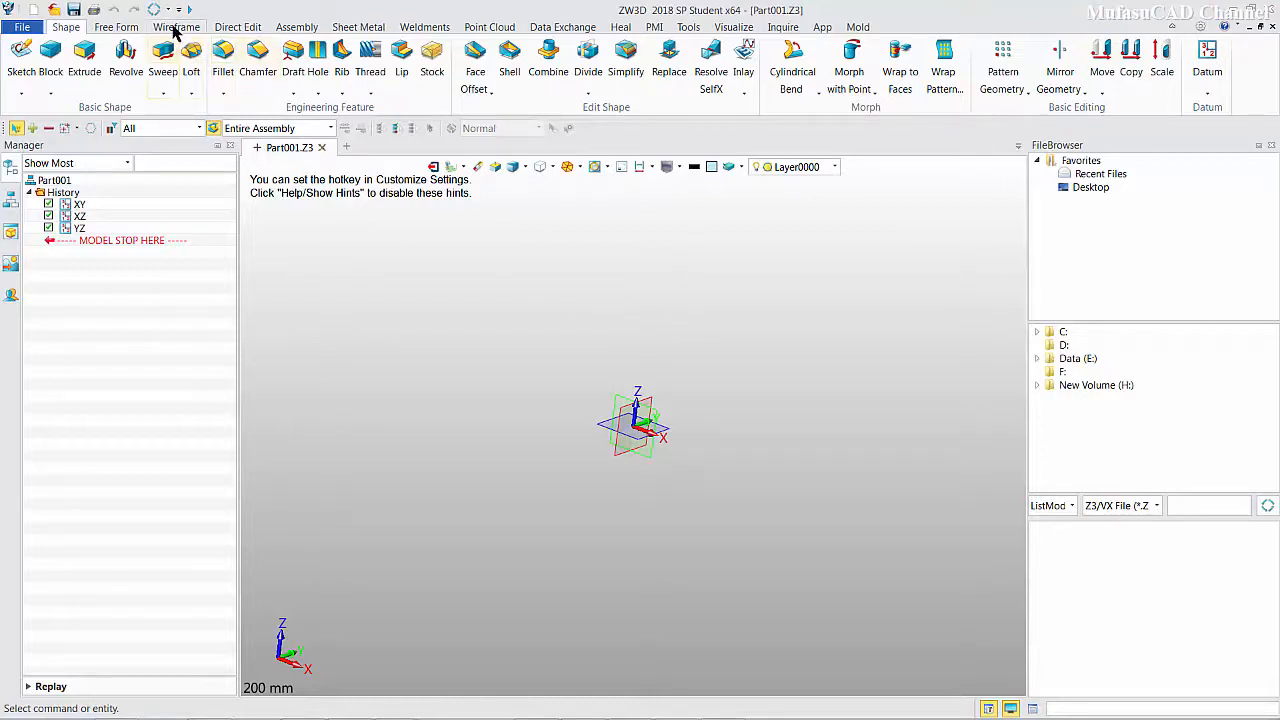
pyautogui.click(176, 28)
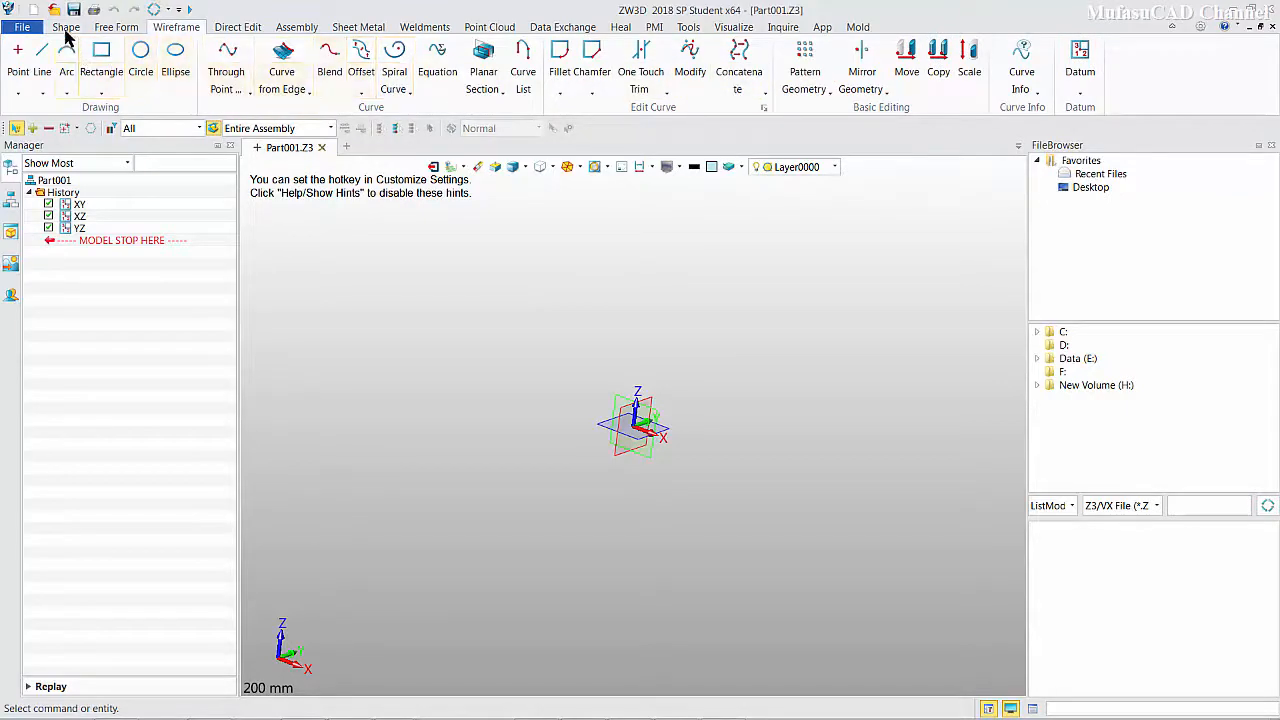
pyautogui.click(64, 28)
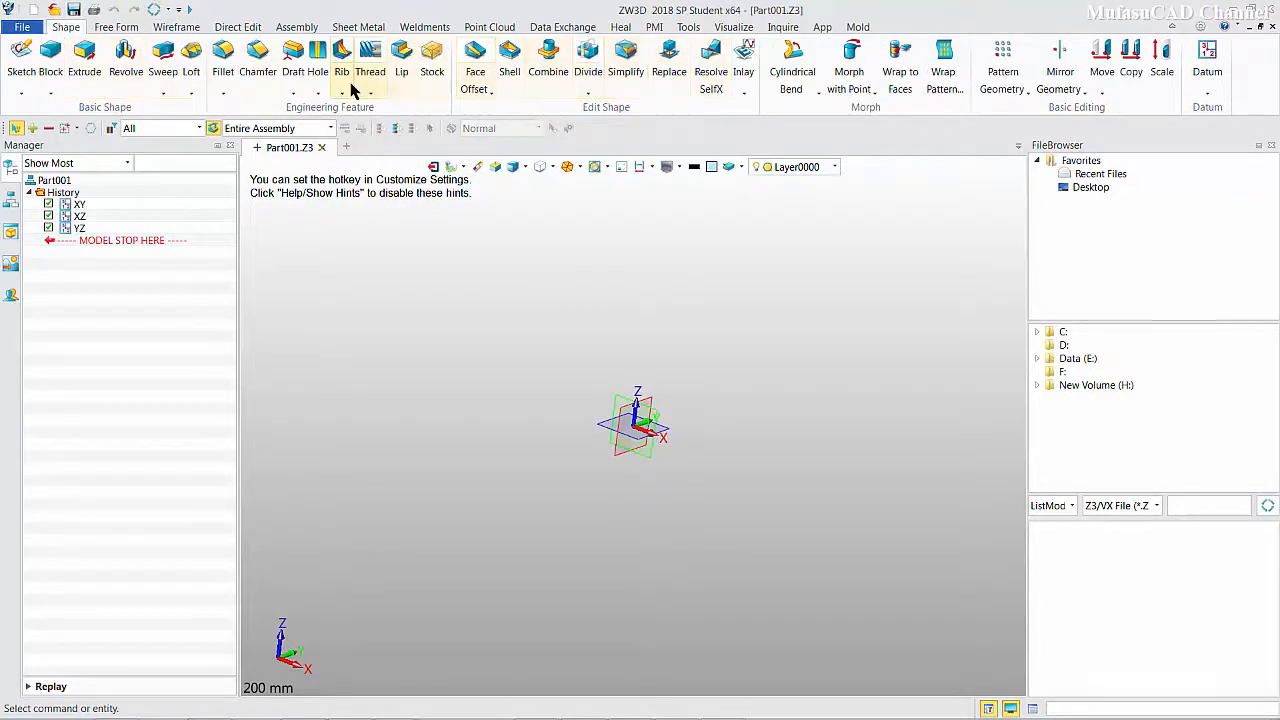
pyautogui.moveTo(596, 376)
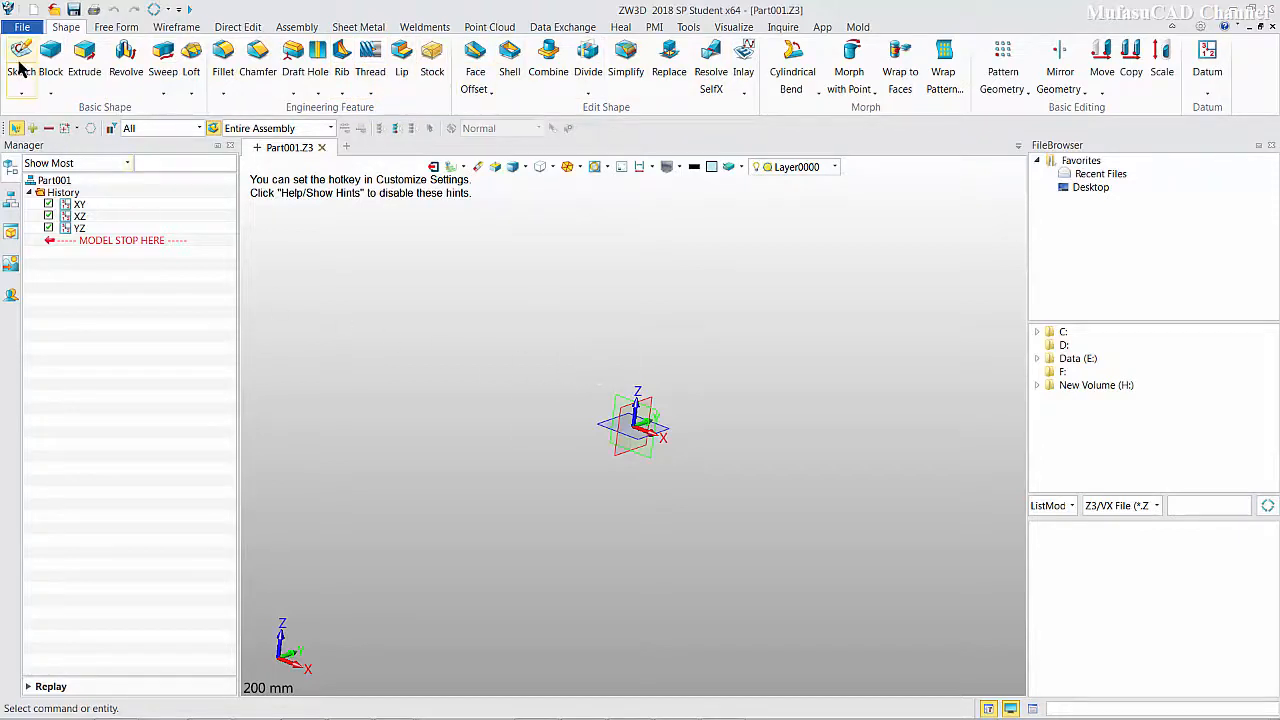
# Step: Begin Sketch1 on the XY datum plane
pyautogui.click(18, 56)
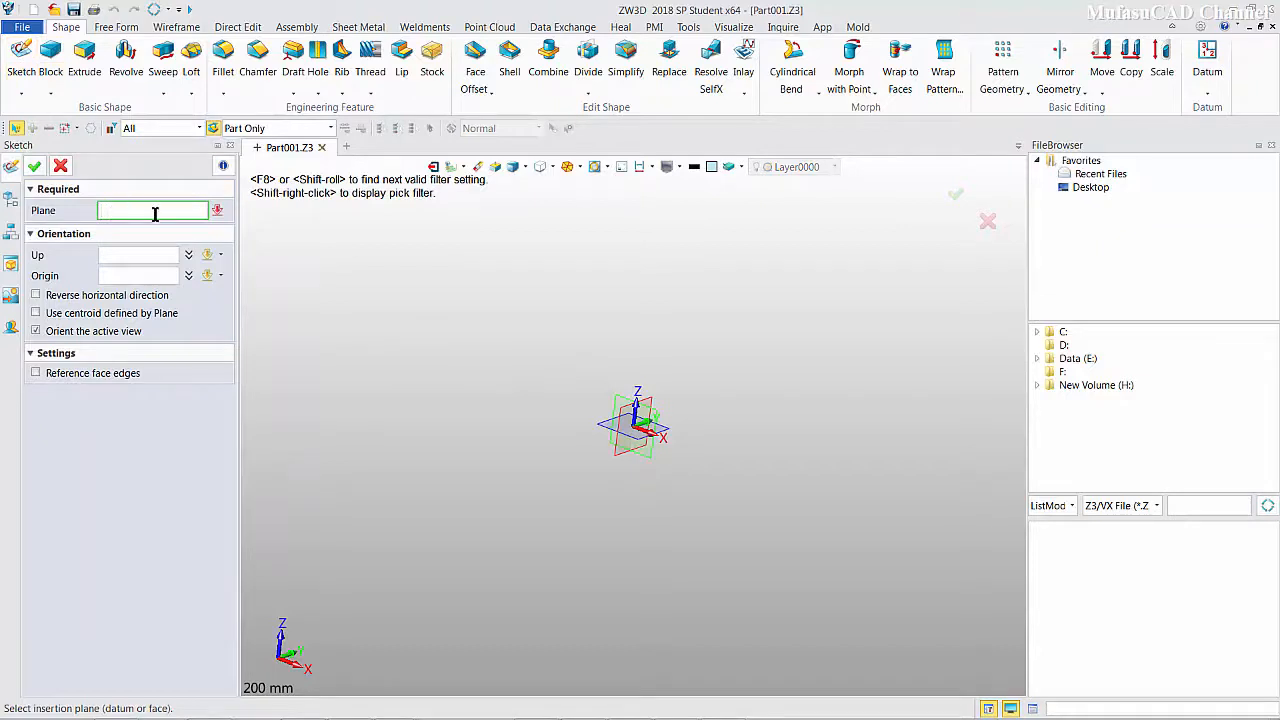
pyautogui.click(624, 430)
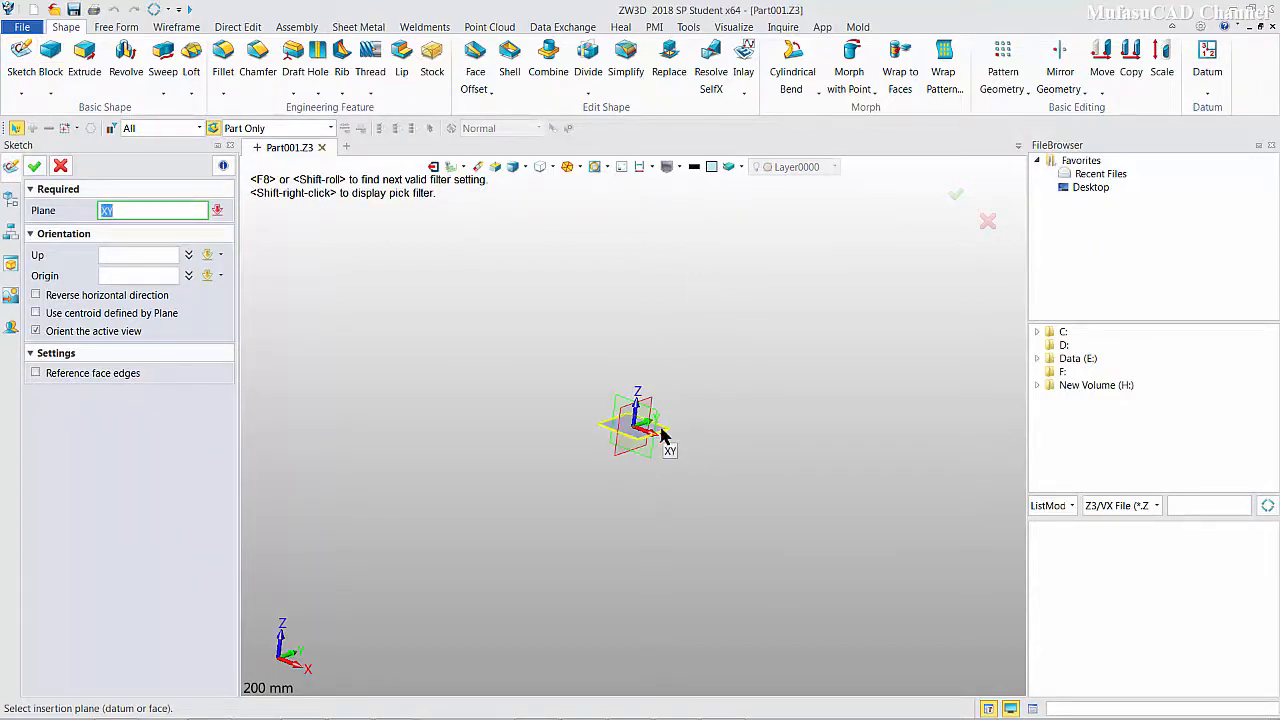
pyautogui.click(636, 424)
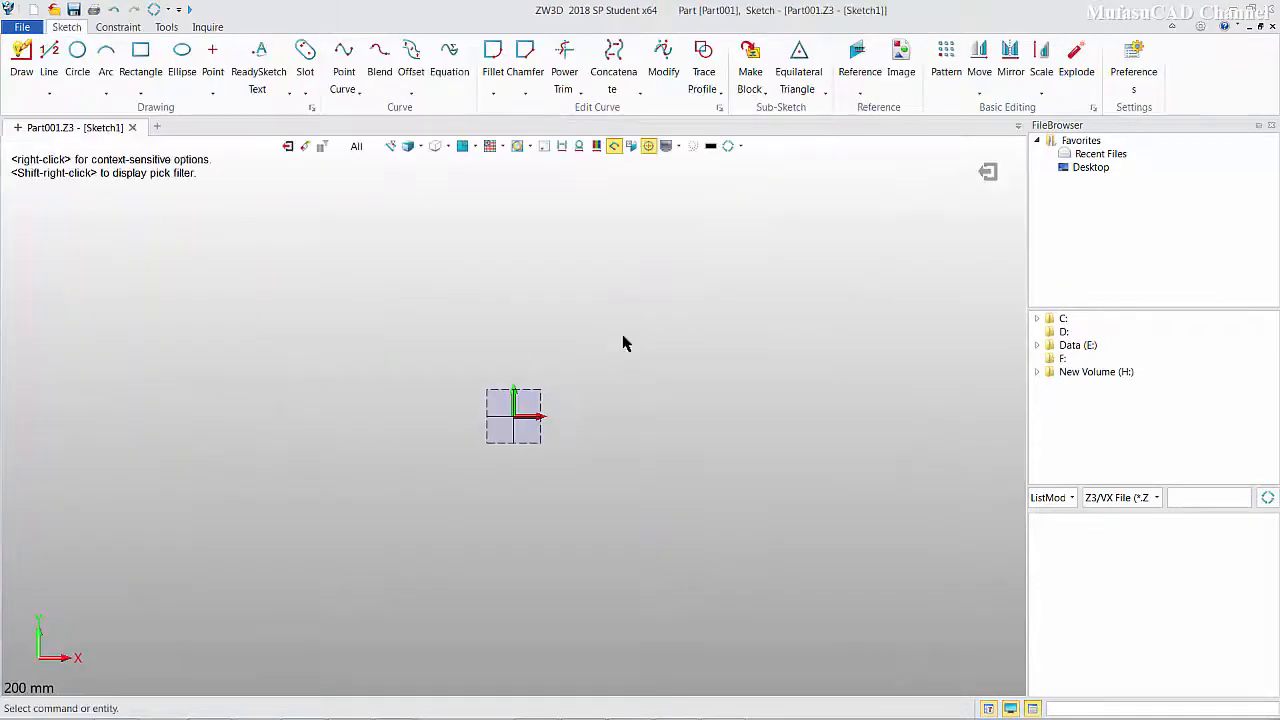
pyautogui.moveTo(780, 372)
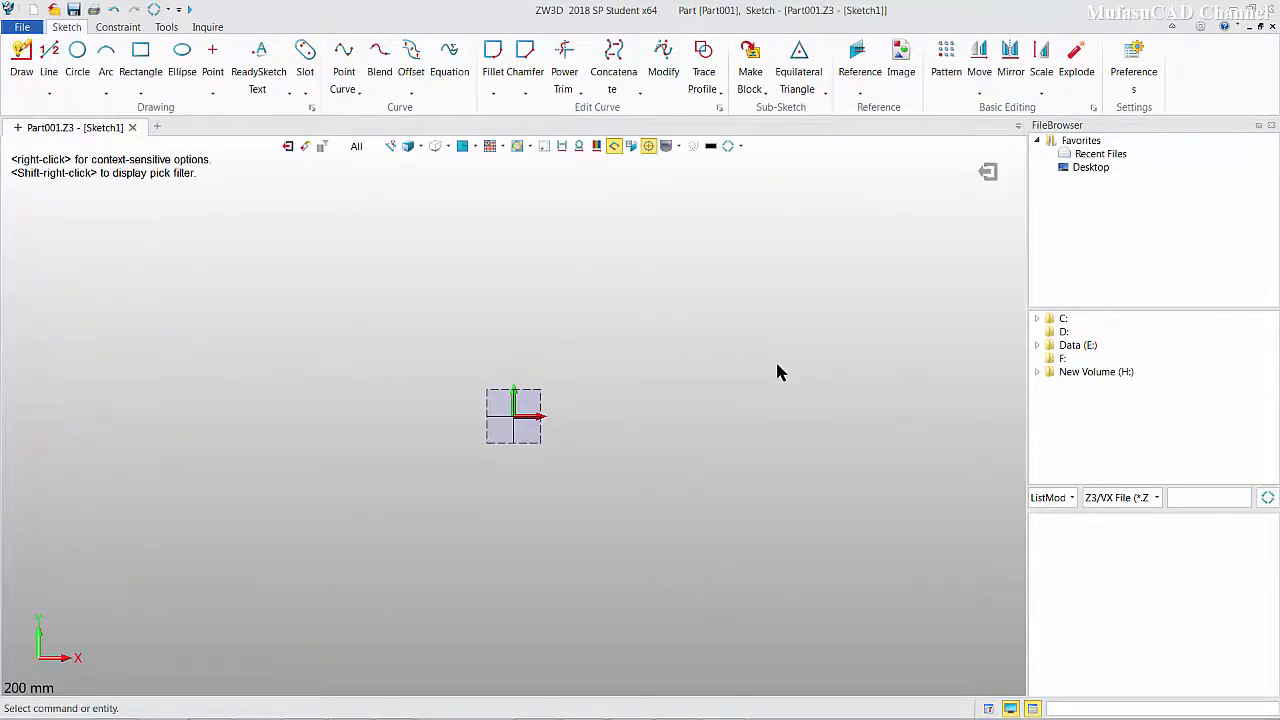
pyautogui.moveTo(648, 308)
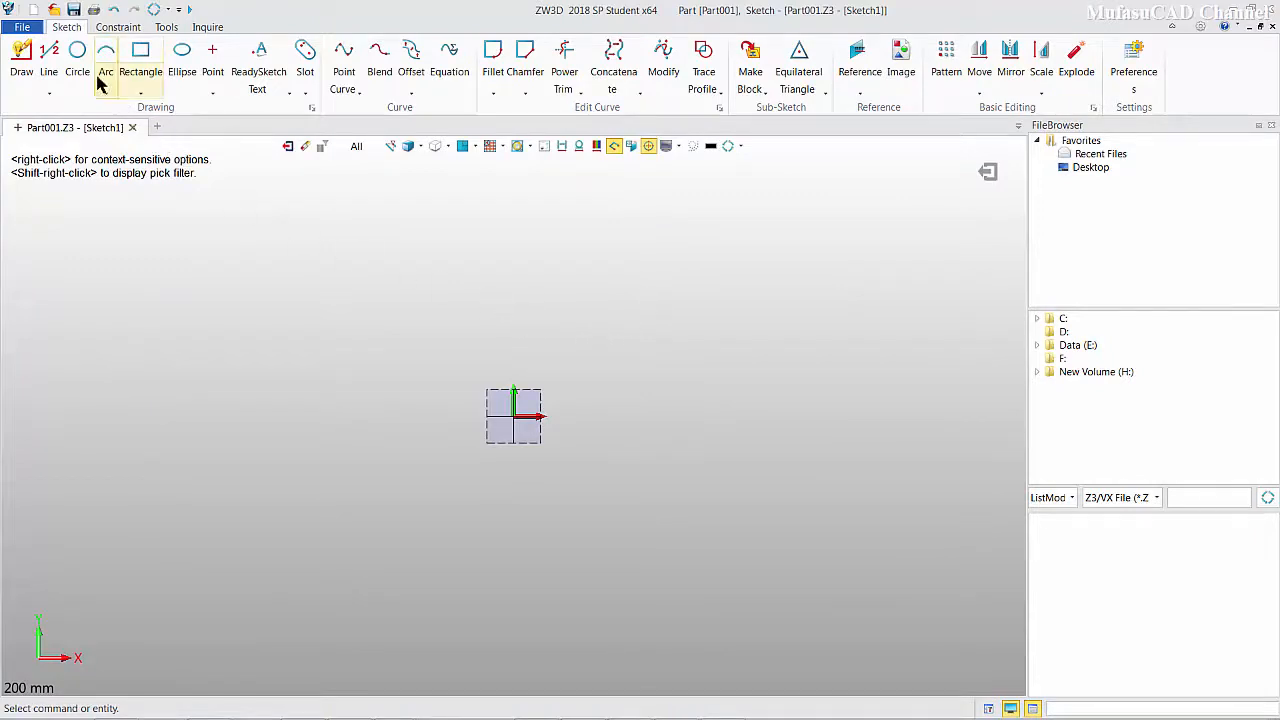
# Step: Draw a circle centred at 0,30 with radius 36
pyautogui.click(76, 60)
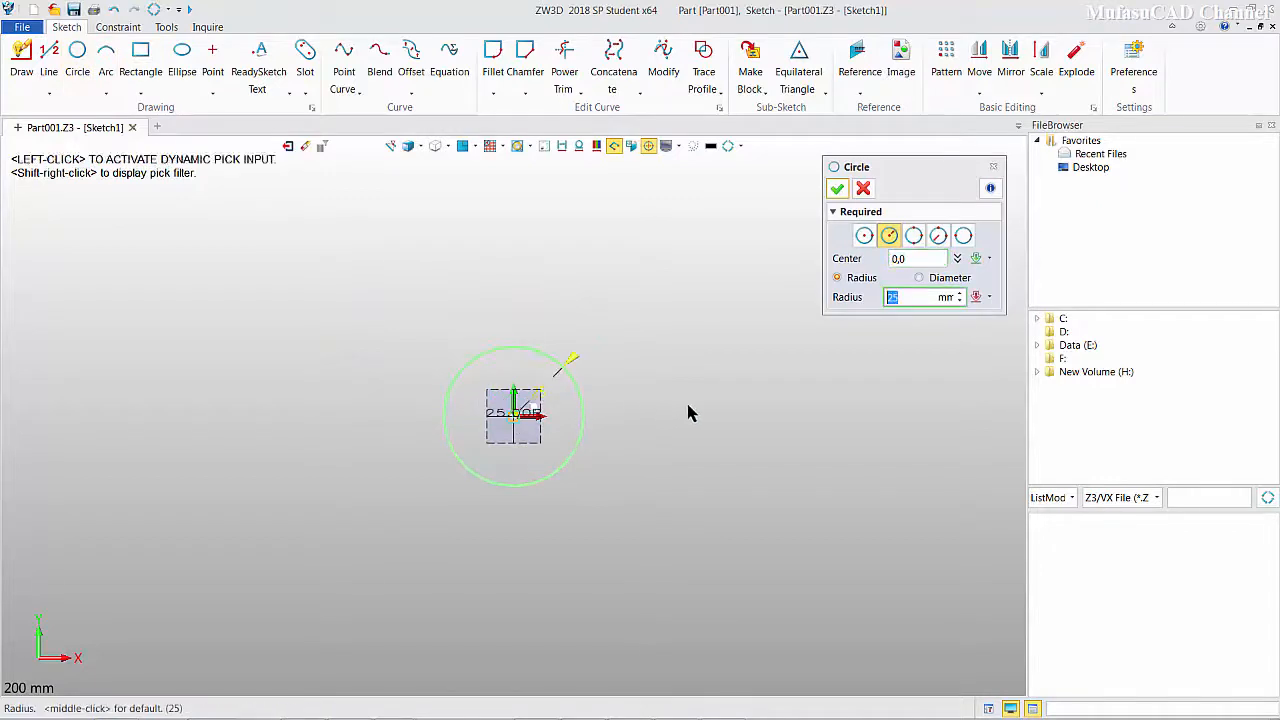
pyautogui.moveTo(570, 364)
pyautogui.write('0,3')
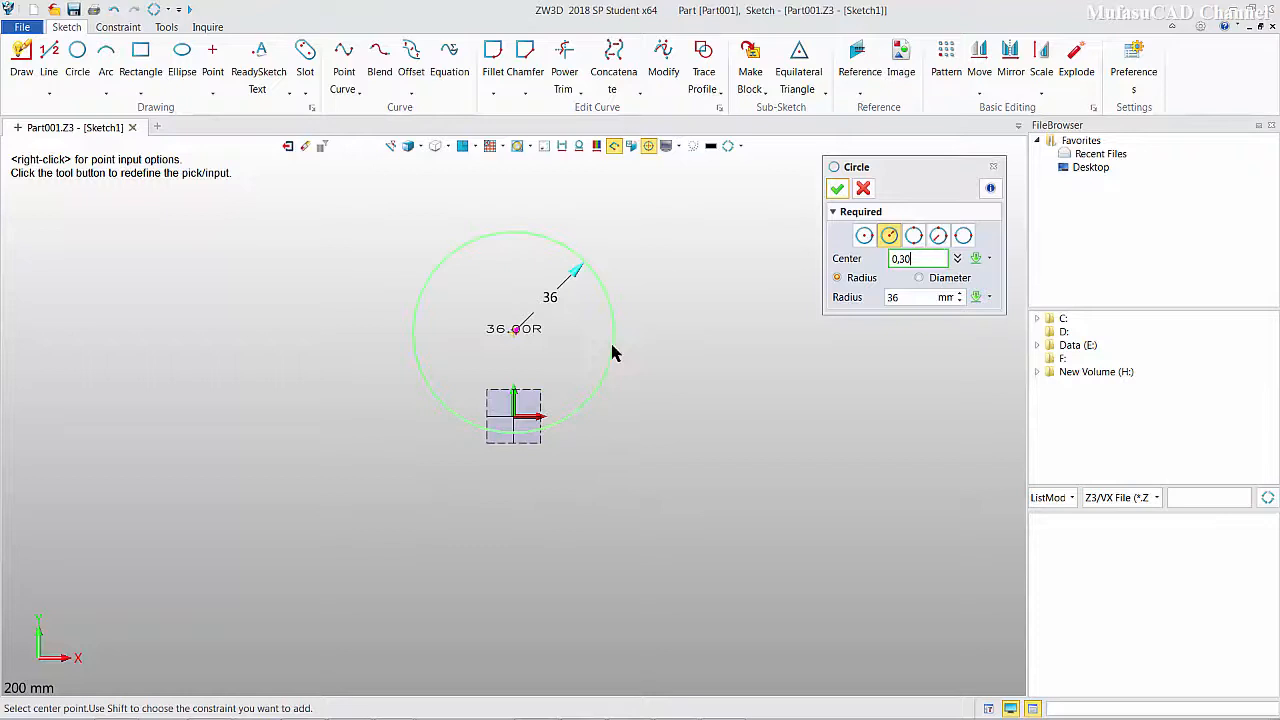
pyautogui.moveTo(838, 188)
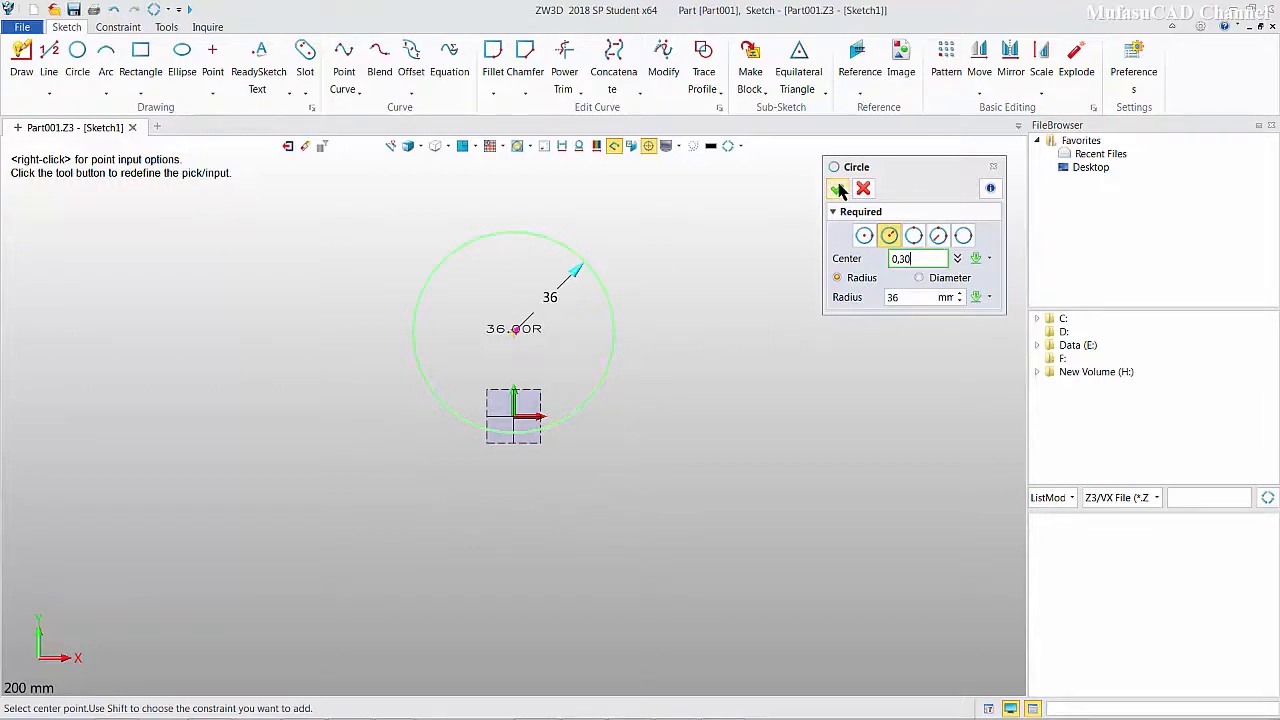
pyautogui.click(838, 188)
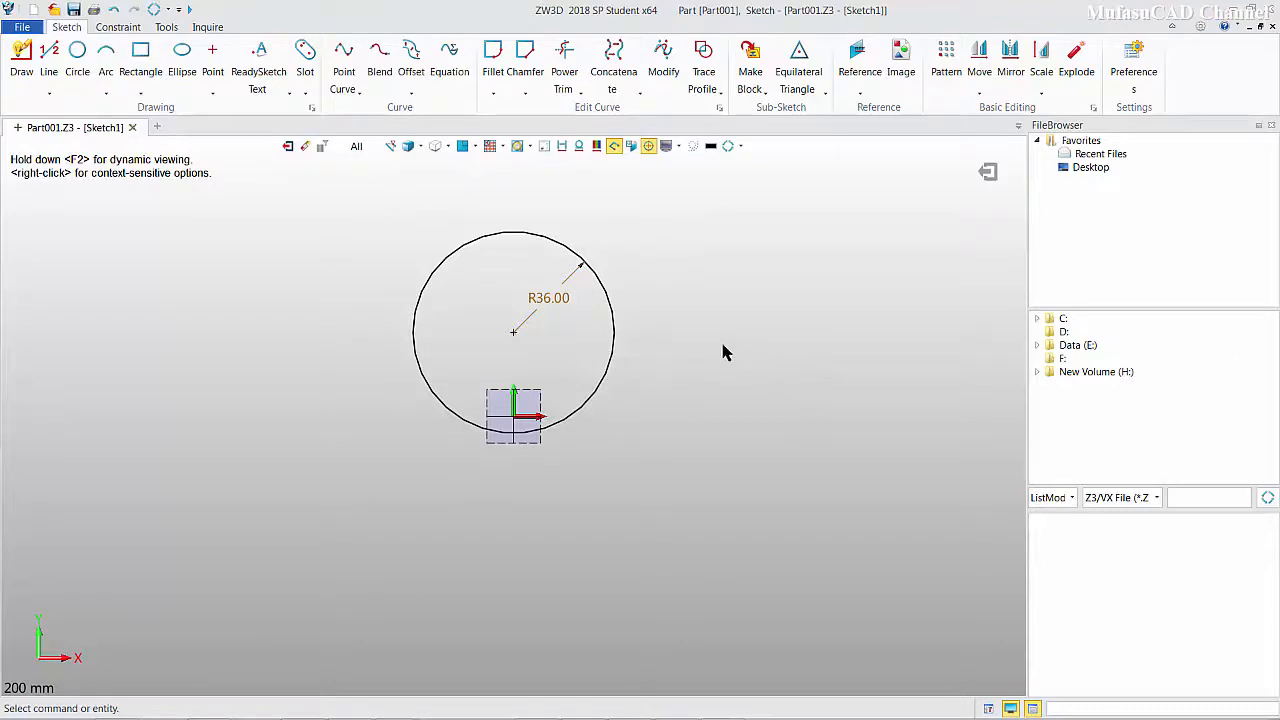
# Step: Exit the sketch so Sketch1 with its R36 circle joins the part history
pyautogui.click(612, 304)
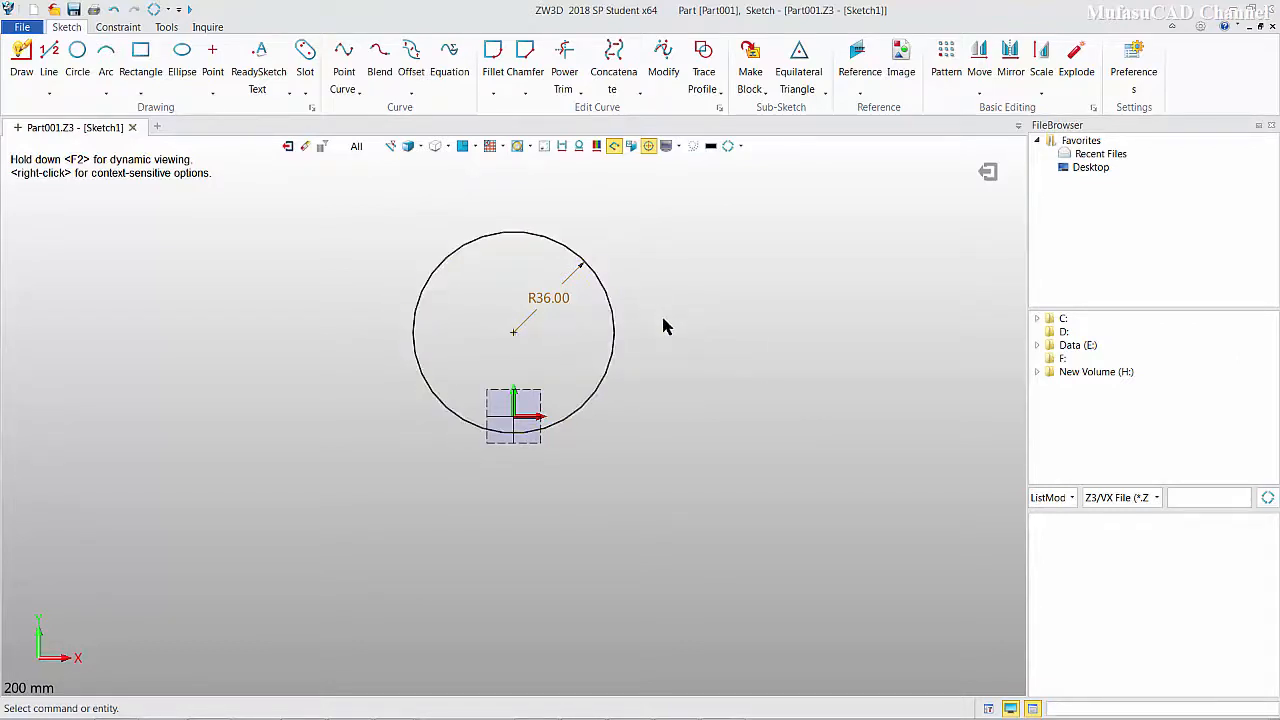
pyautogui.moveTo(996, 264)
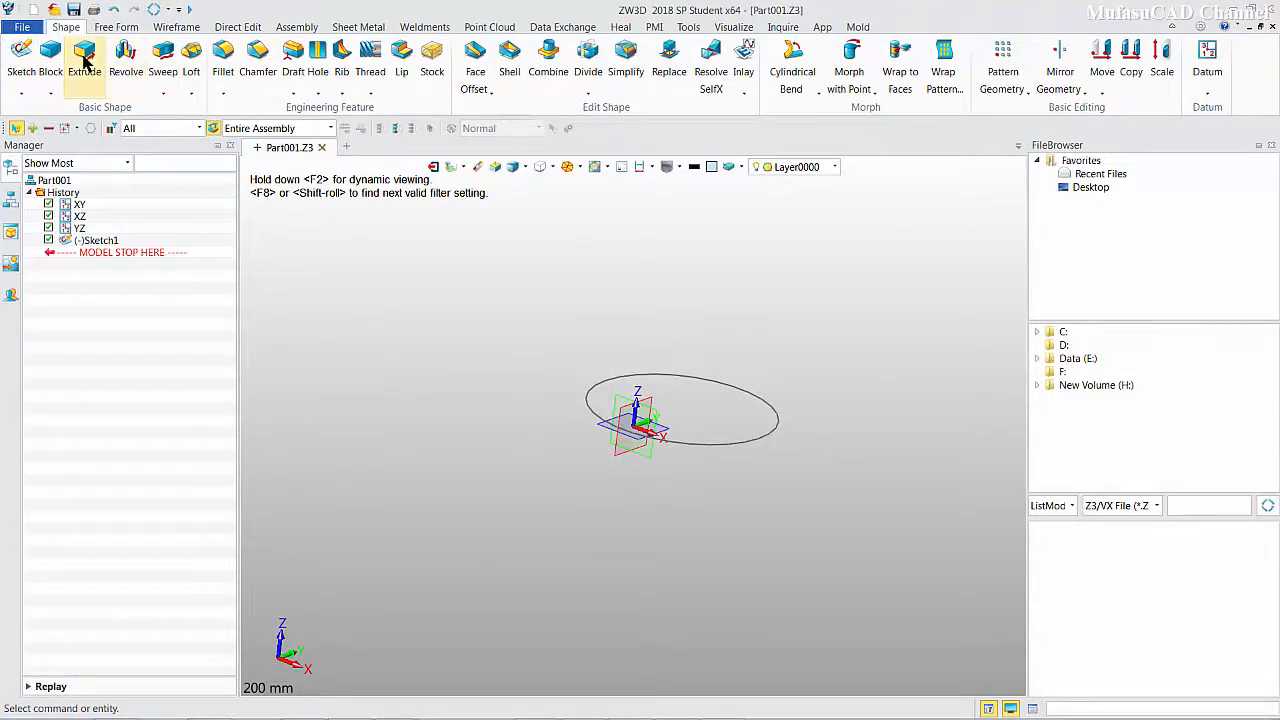
# Step: Extrude Sketch1 into a solid cylinder with a 28° draft angle
pyautogui.click(84, 56)
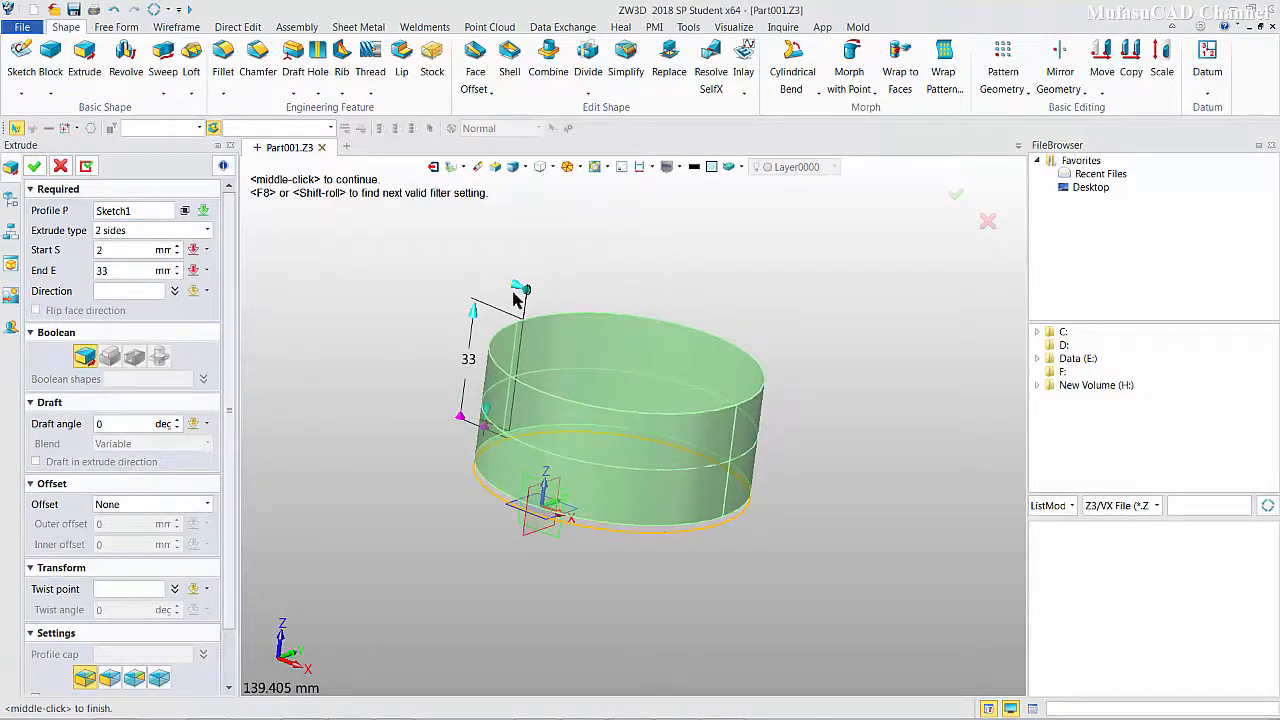
pyautogui.write('28')
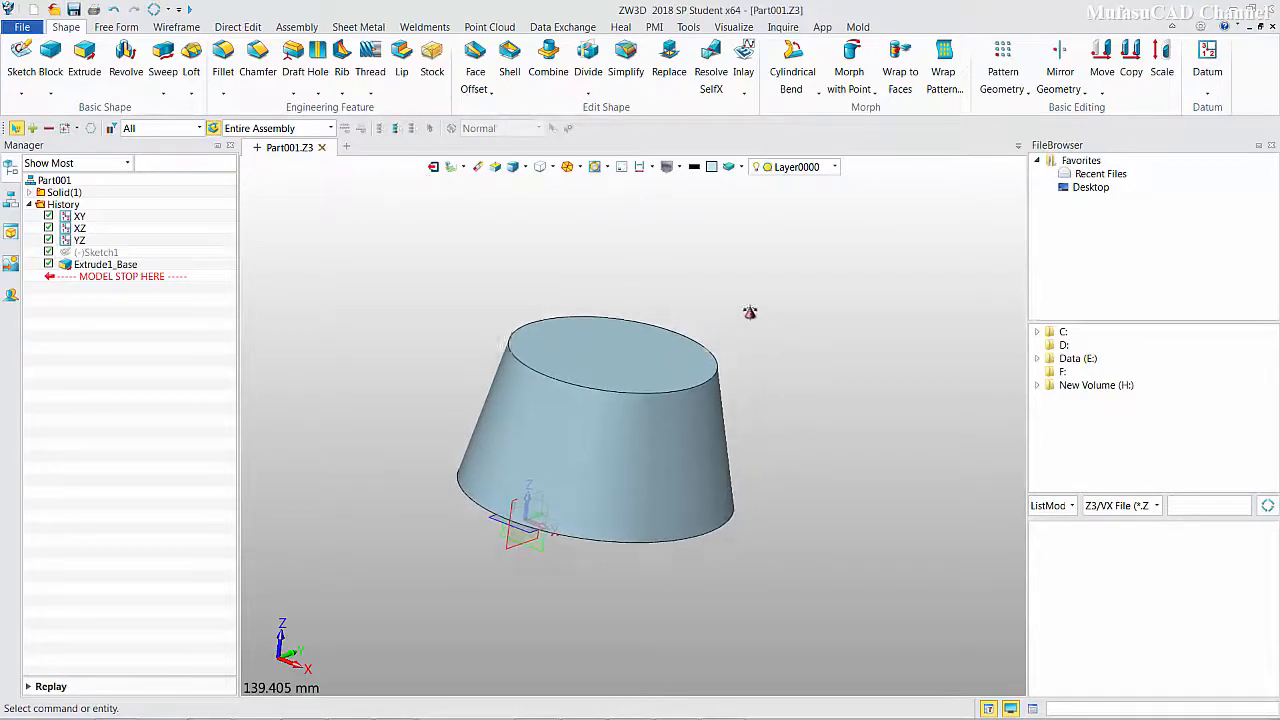
# Step: Orbit the view to inspect the tapered cylinder from another angle
pyautogui.moveTo(750, 312); pyautogui.dragTo(788, 296)
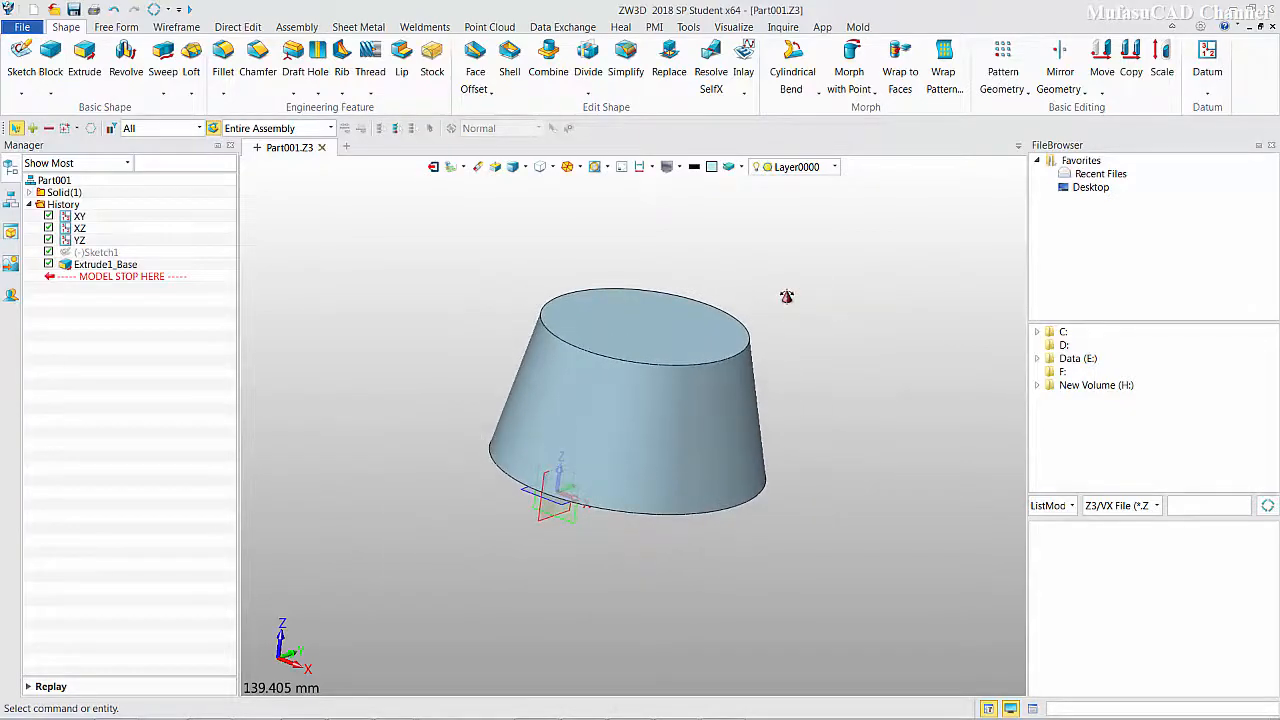
pyautogui.moveTo(772, 326)
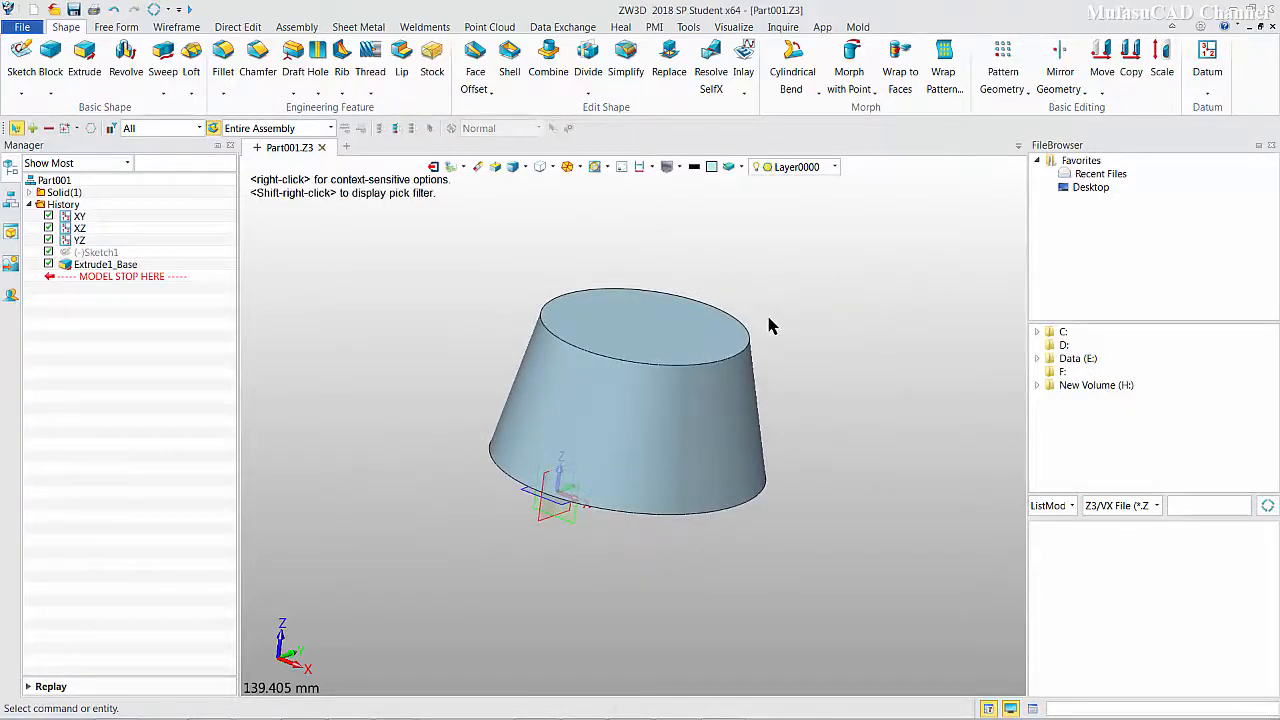